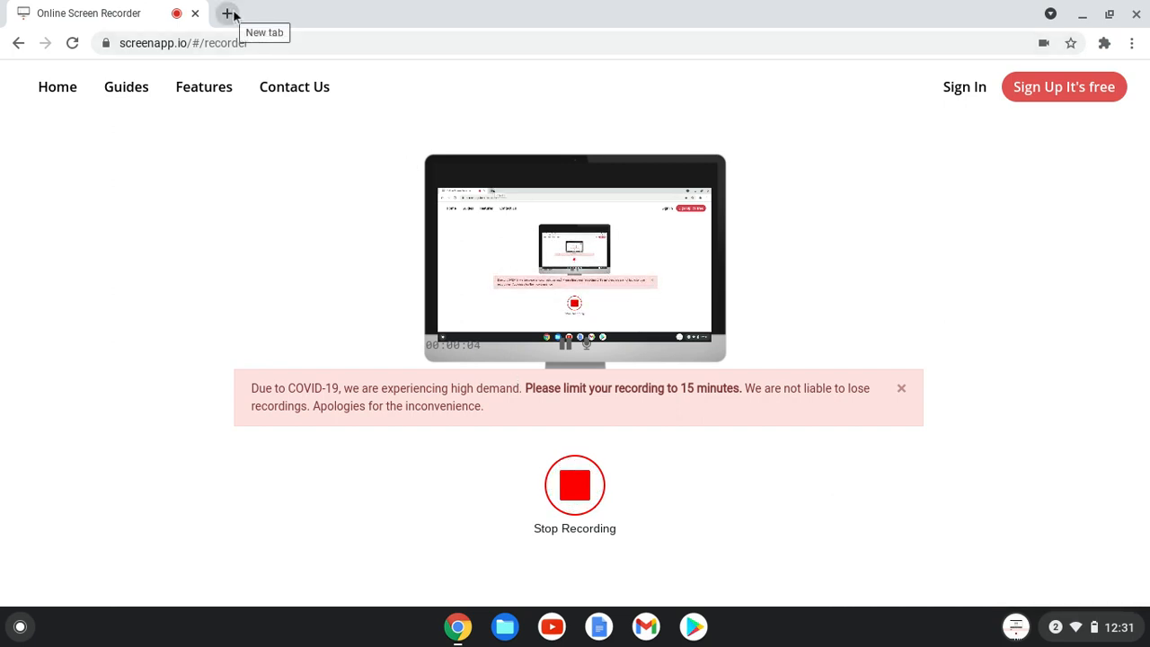
# Add a new blank browser tab beside the running screen recorder
pyautogui.click(230, 14)
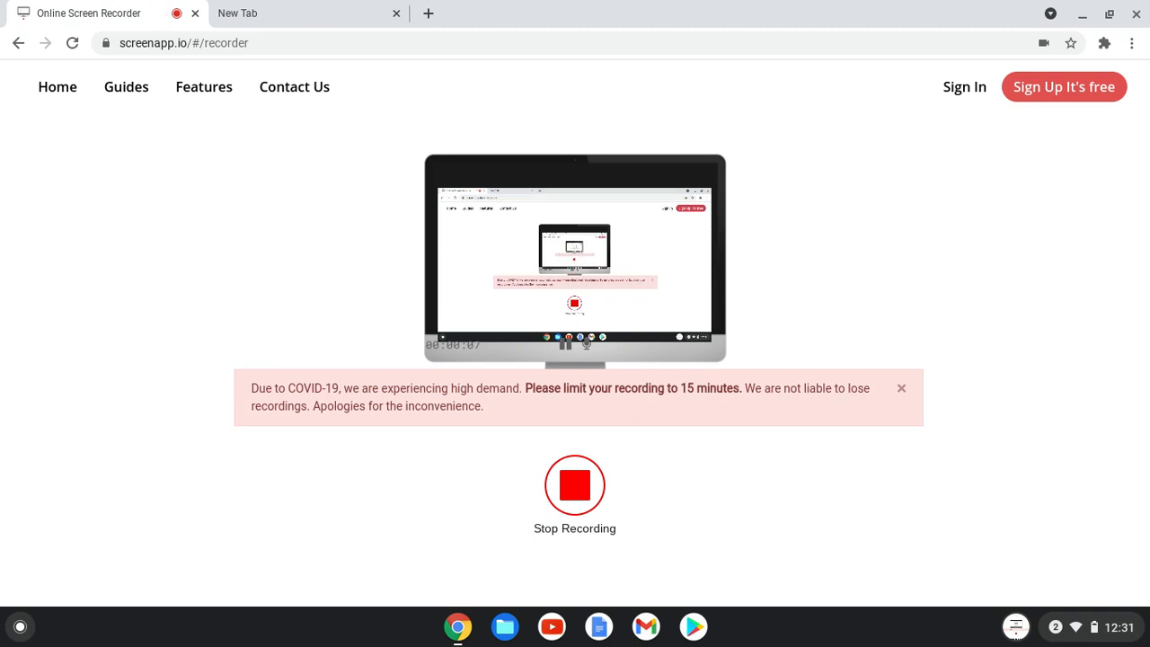
# Load the YouTube home page in the new tab via the shortcut tile
pyautogui.click(237, 12)
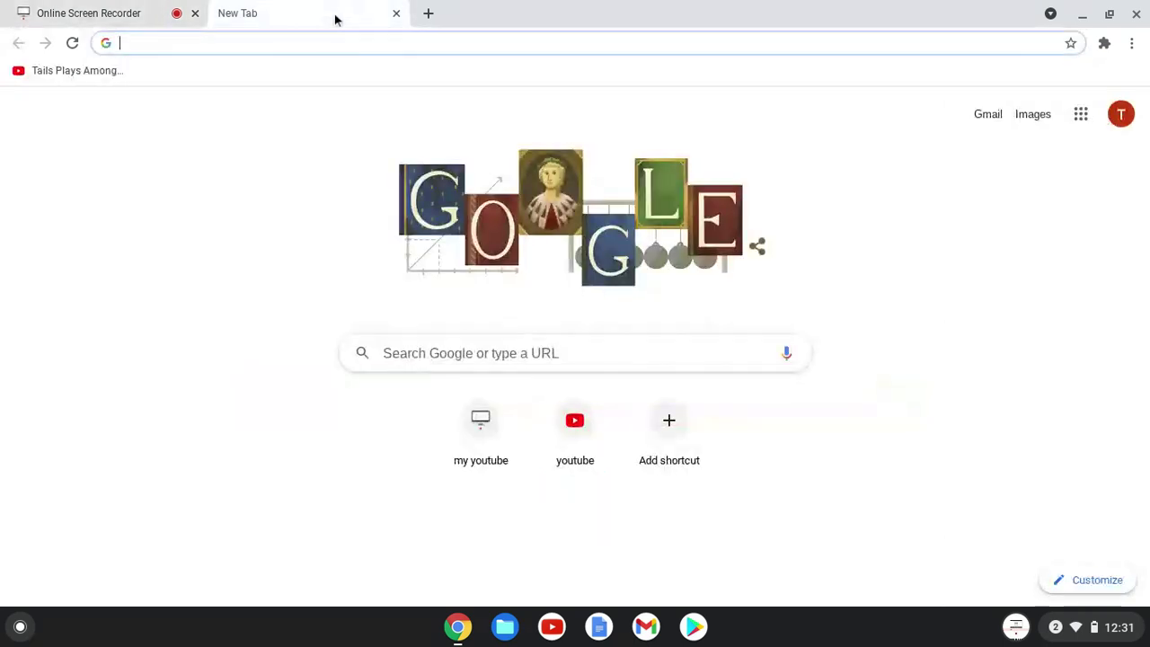
pyautogui.click(575, 420)
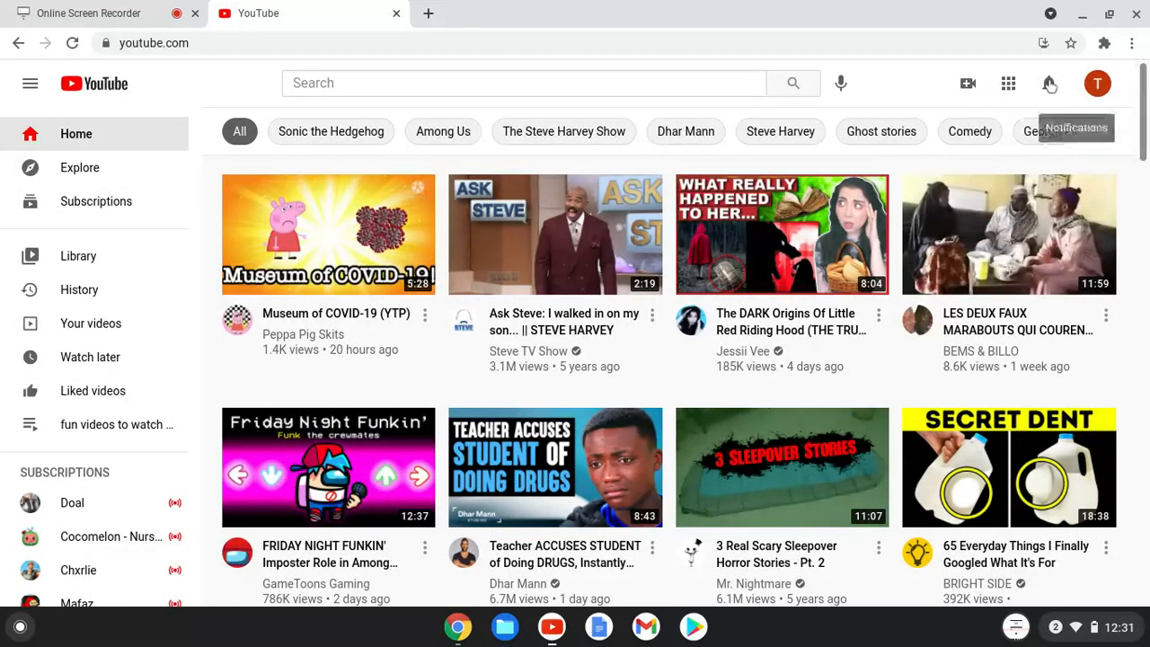
# Review the YouTube notifications list, then return to the Online Screen Recorder tab
pyautogui.click(1046, 83)
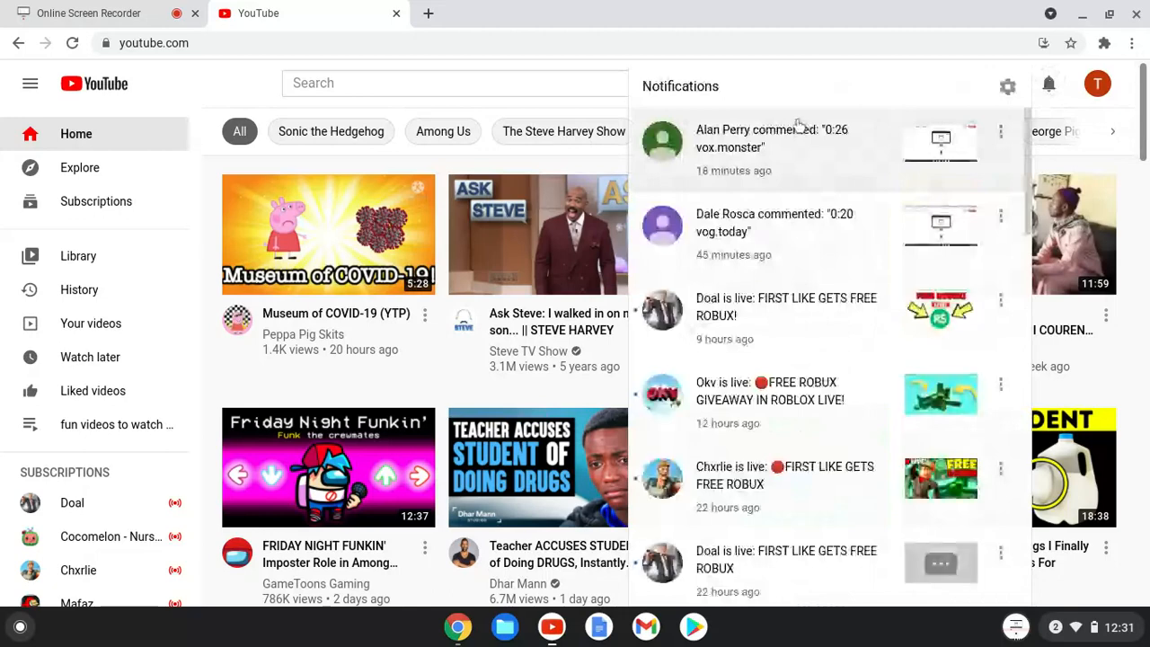
pyautogui.moveTo(784, 68)
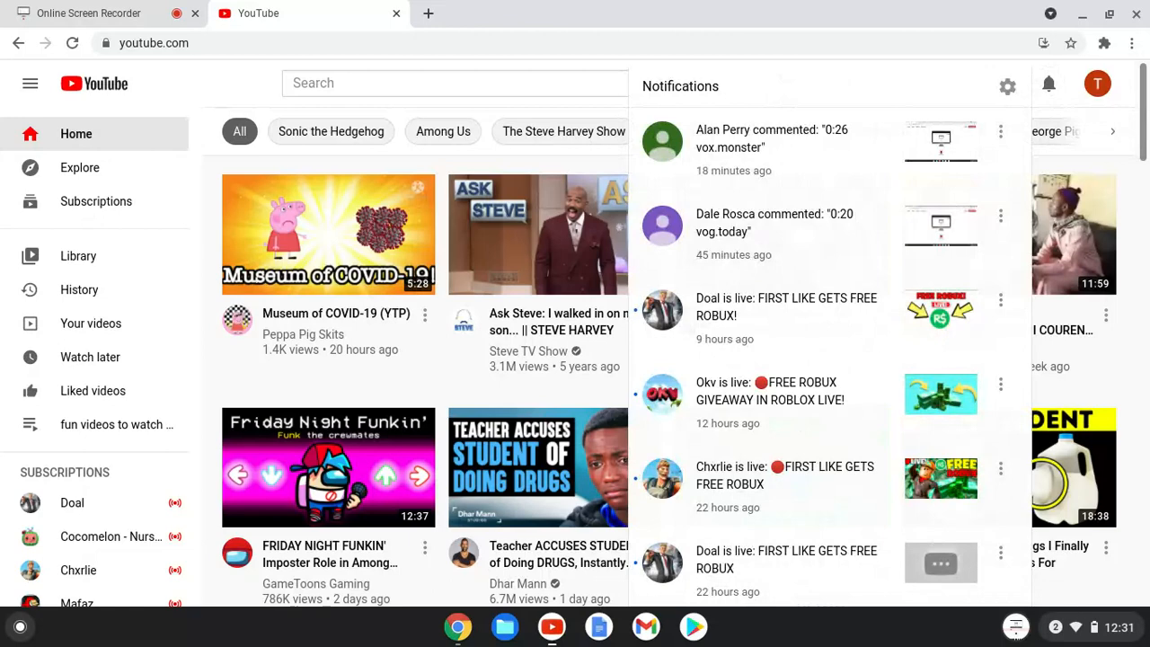
pyautogui.moveTo(1049, 85)
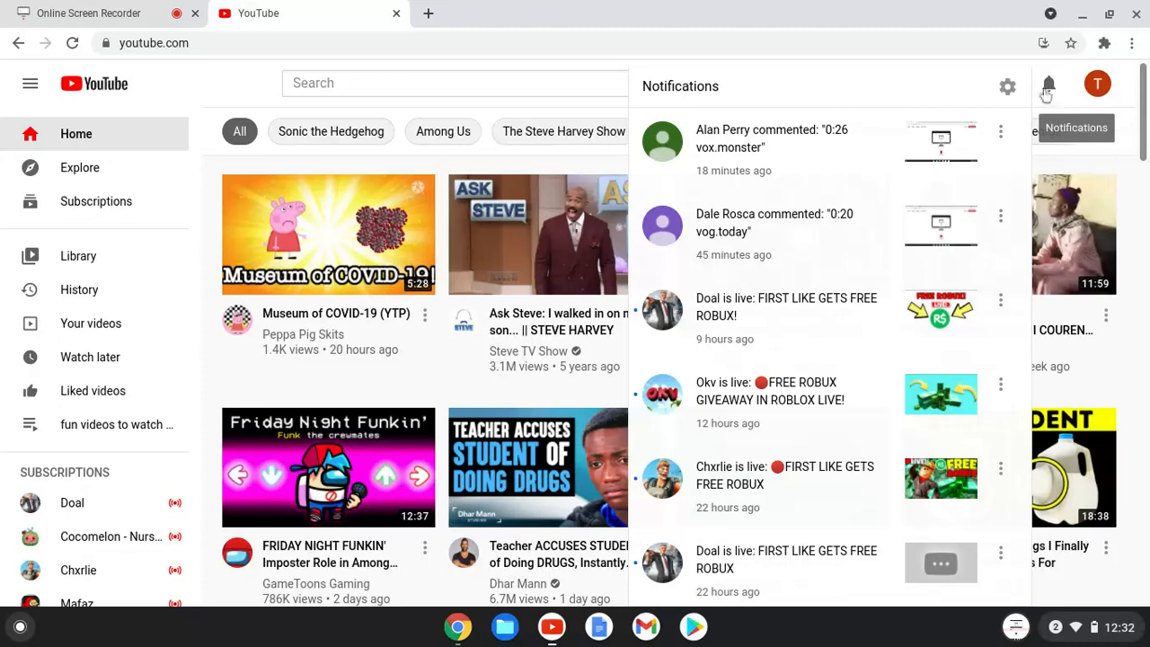
pyautogui.click(89, 12)
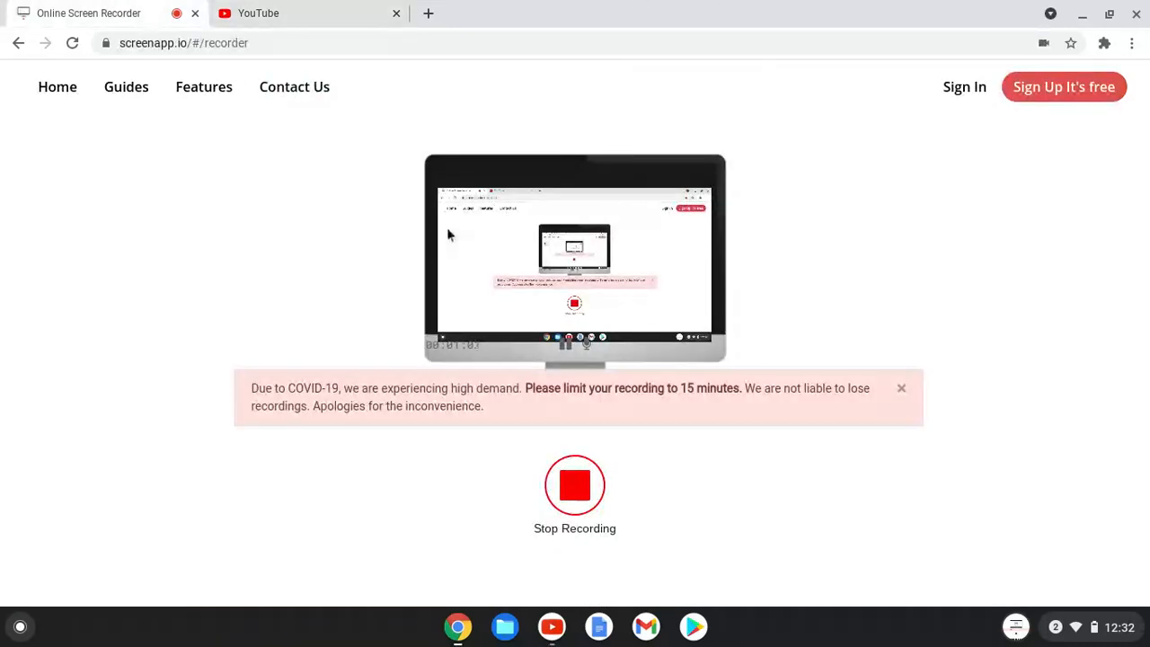